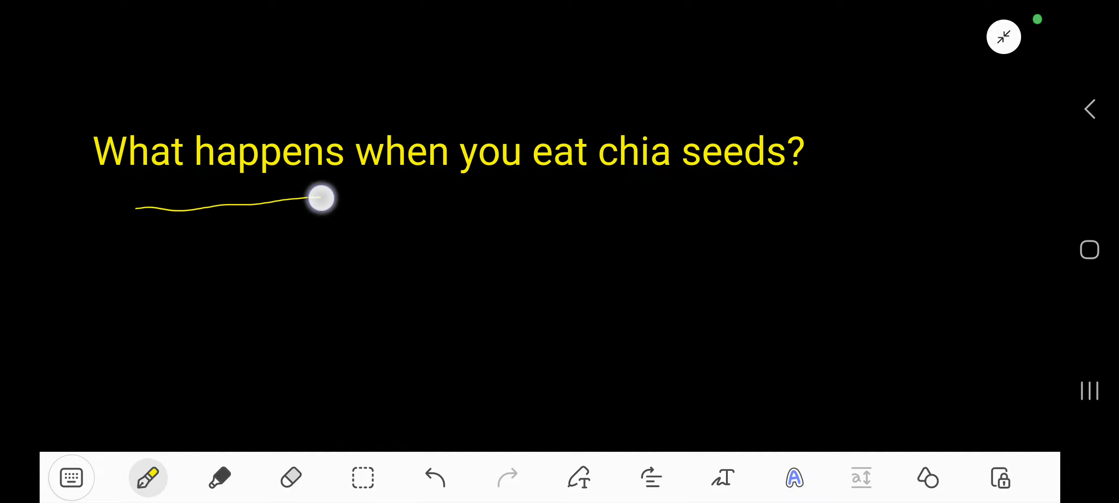
Underline the heading 'What happens when you eat chia seeds?' with a yellow pen stroke.
{"action": "left_click_drag", "start_coordinate": [321, 198], "coordinate": [867, 187]}
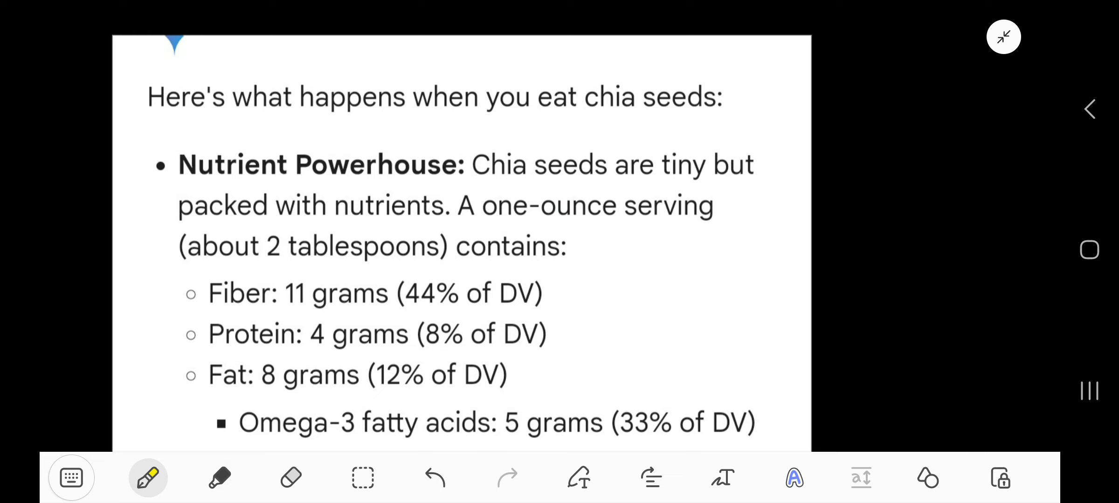
{"action": "scroll", "scroll_direction": "up", "scroll_amount": 3}
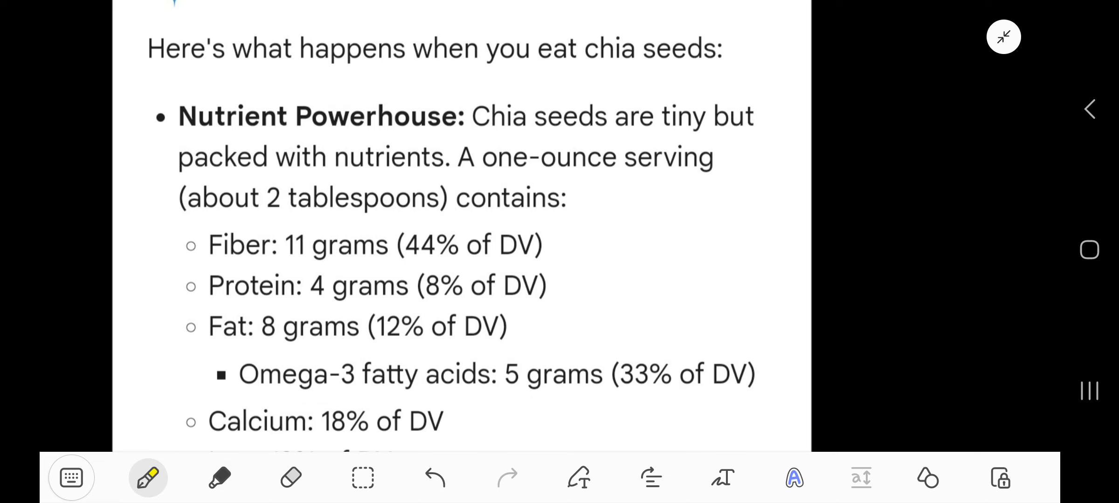
{"action": "mouse_move", "coordinate": [567, 224]}
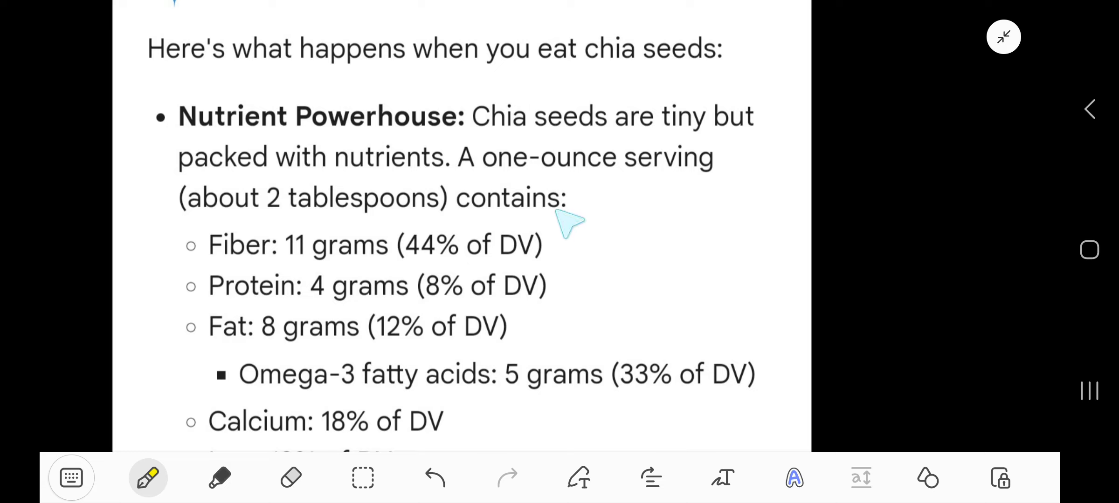
{"action": "mouse_move", "coordinate": [732, 177]}
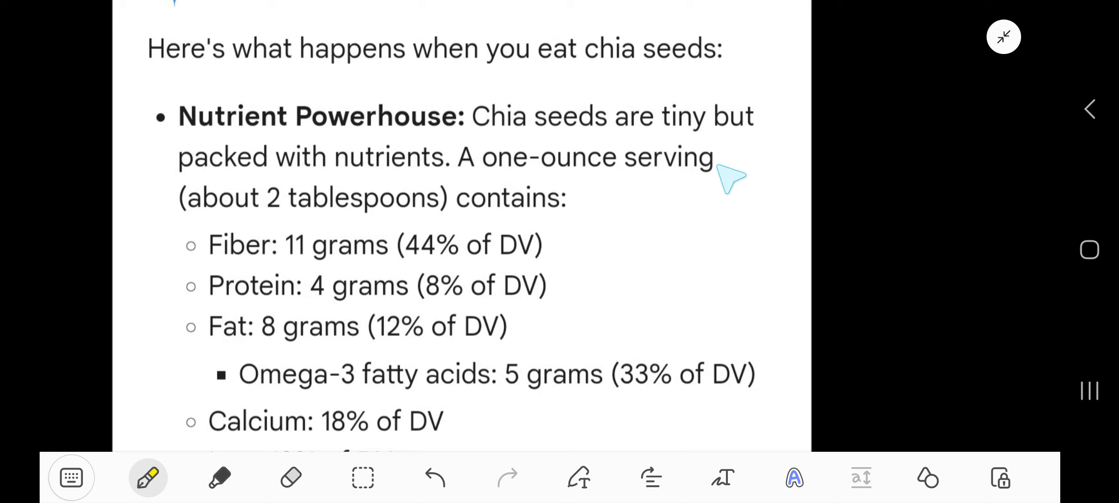
{"action": "mouse_move", "coordinate": [578, 235]}
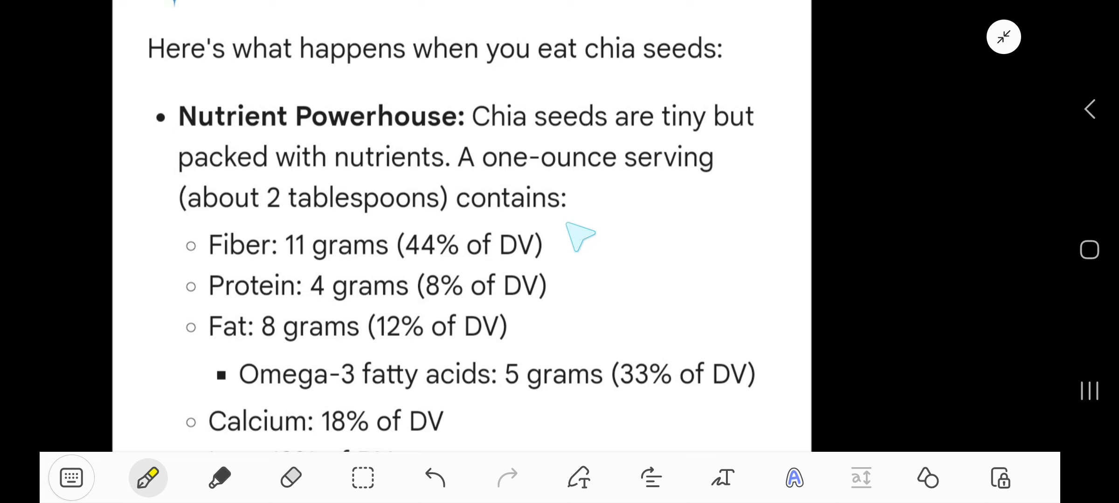
{"action": "mouse_move", "coordinate": [683, 196]}
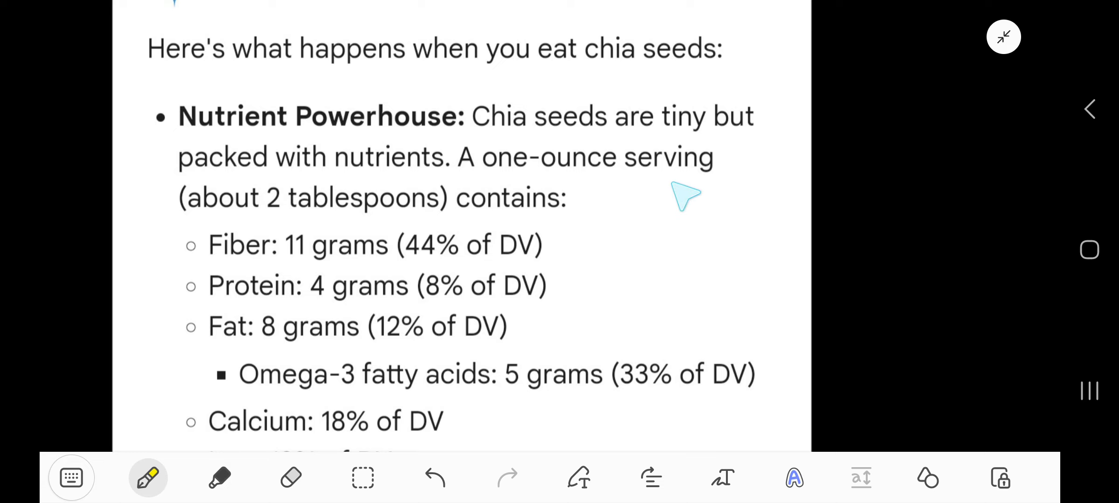
{"action": "mouse_move", "coordinate": [398, 261]}
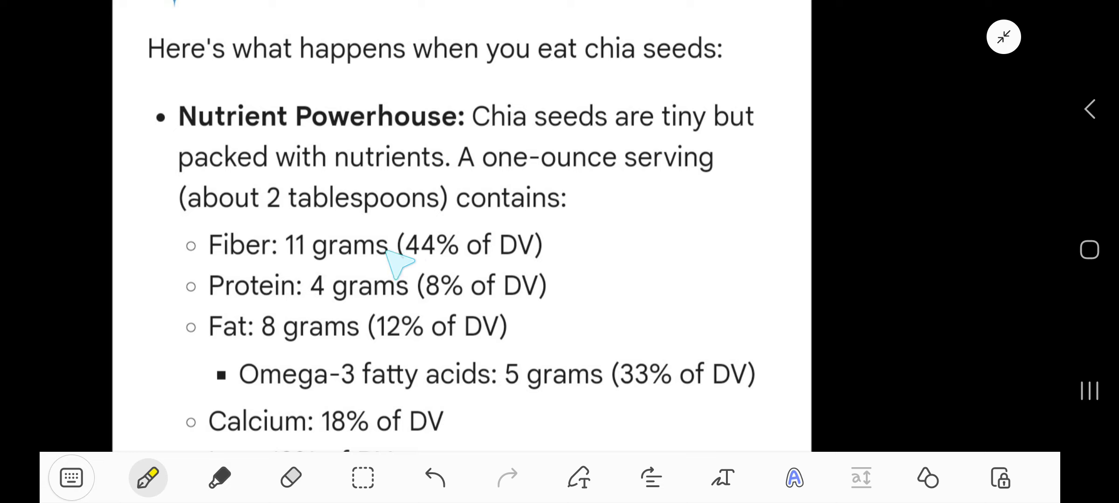
{"action": "mouse_move", "coordinate": [446, 257]}
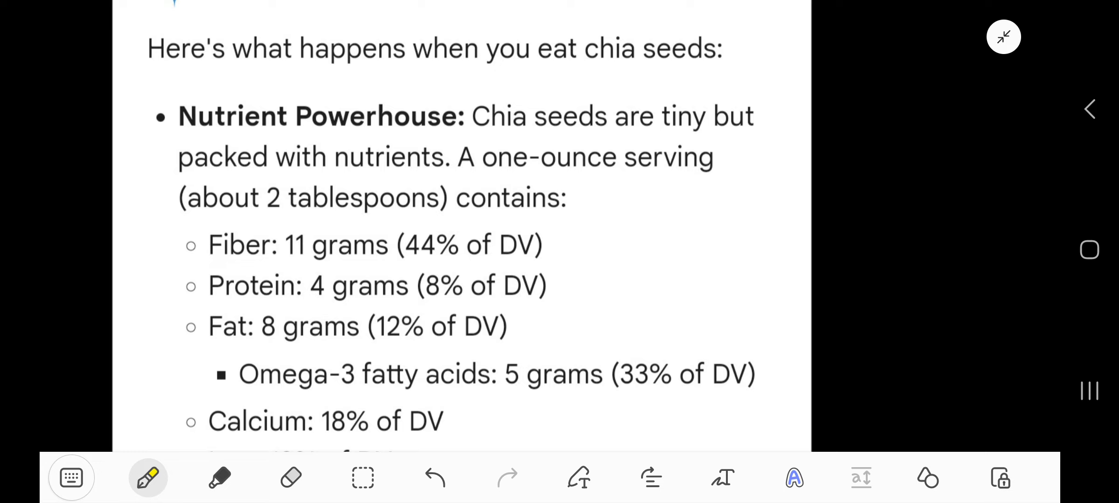
{"action": "mouse_move", "coordinate": [446, 363]}
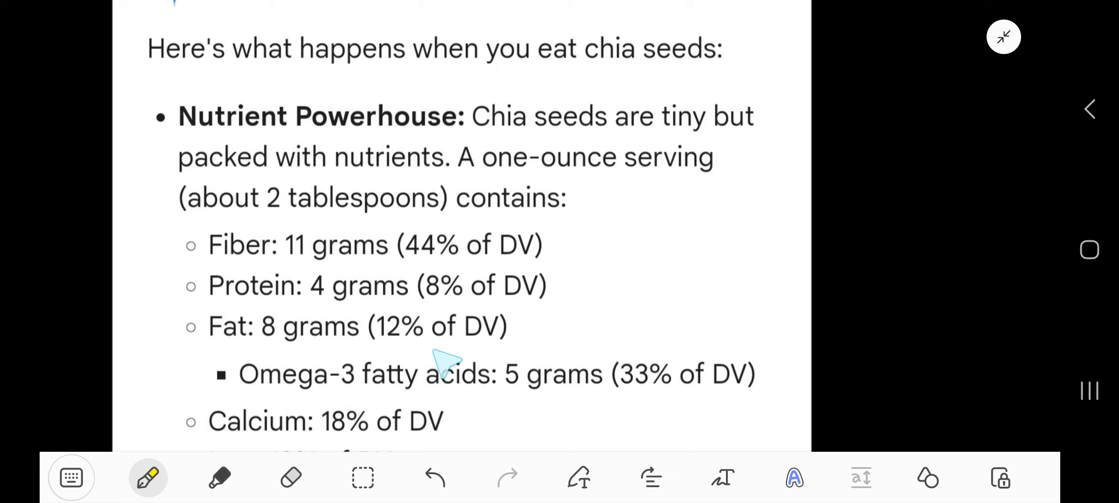
{"action": "scroll", "scroll_direction": "down", "scroll_amount": 3}
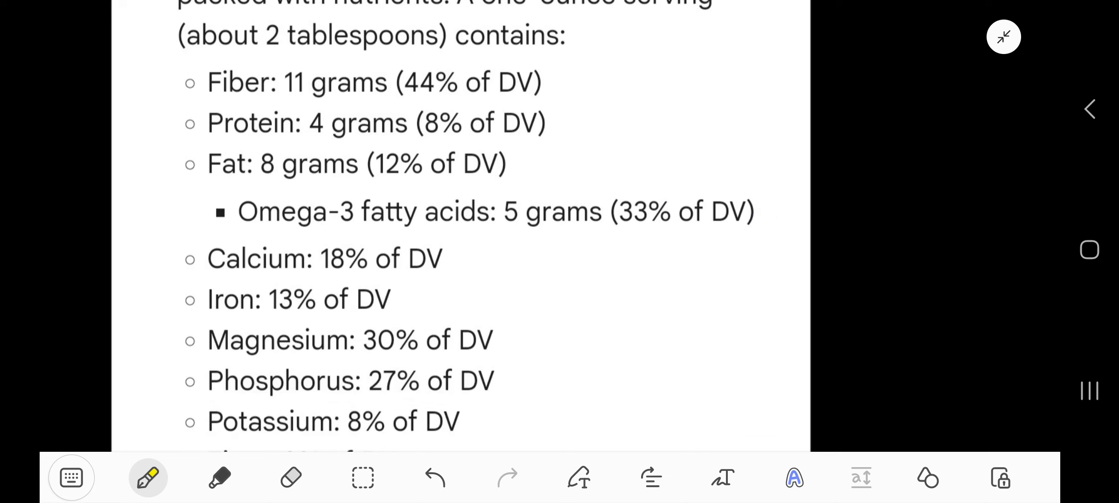
{"action": "mouse_move", "coordinate": [514, 273]}
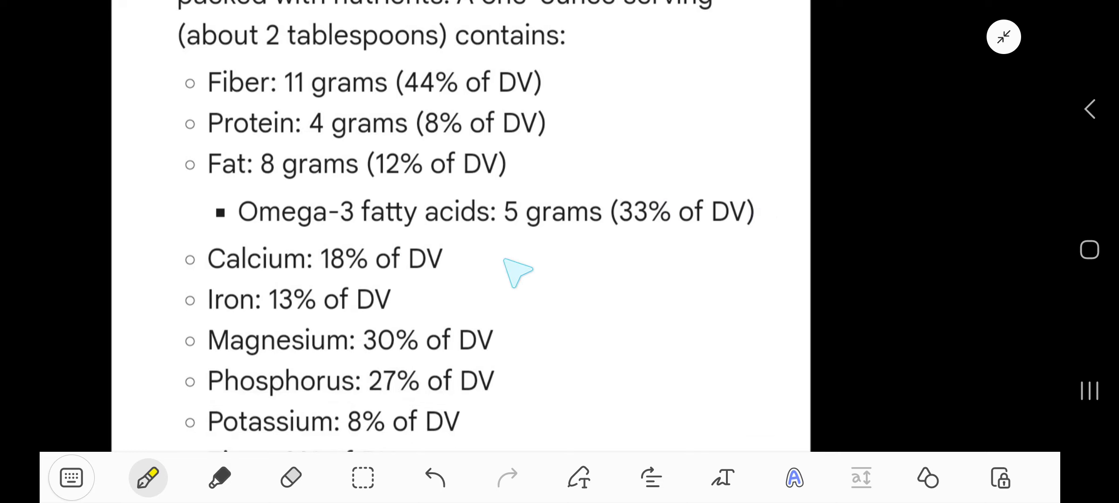
{"action": "mouse_move", "coordinate": [607, 286]}
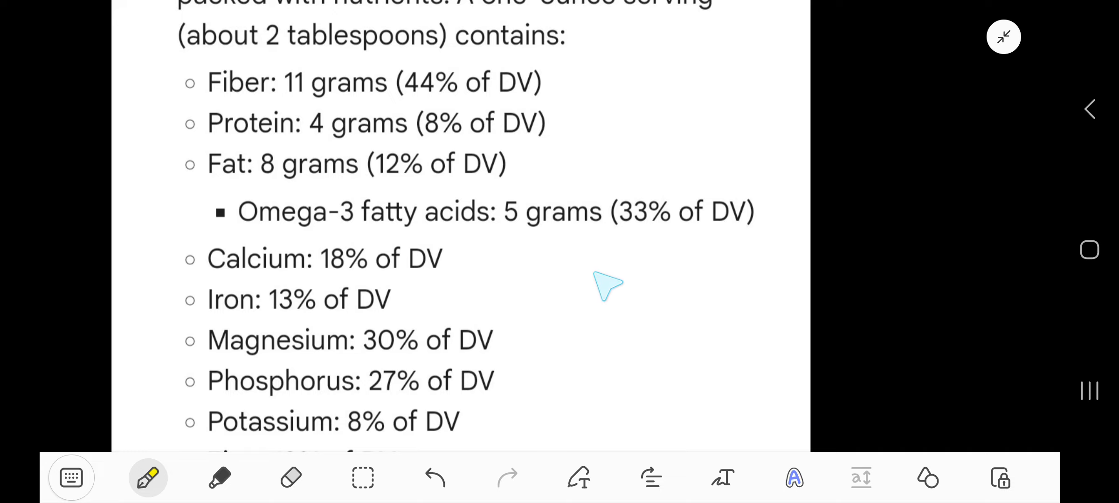
{"action": "mouse_move", "coordinate": [610, 304]}
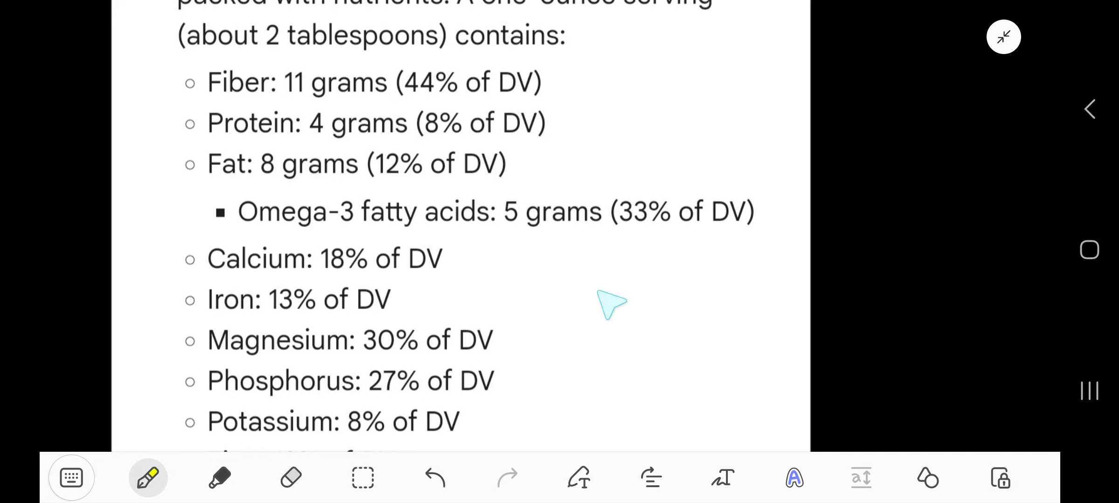
{"action": "mouse_move", "coordinate": [558, 259]}
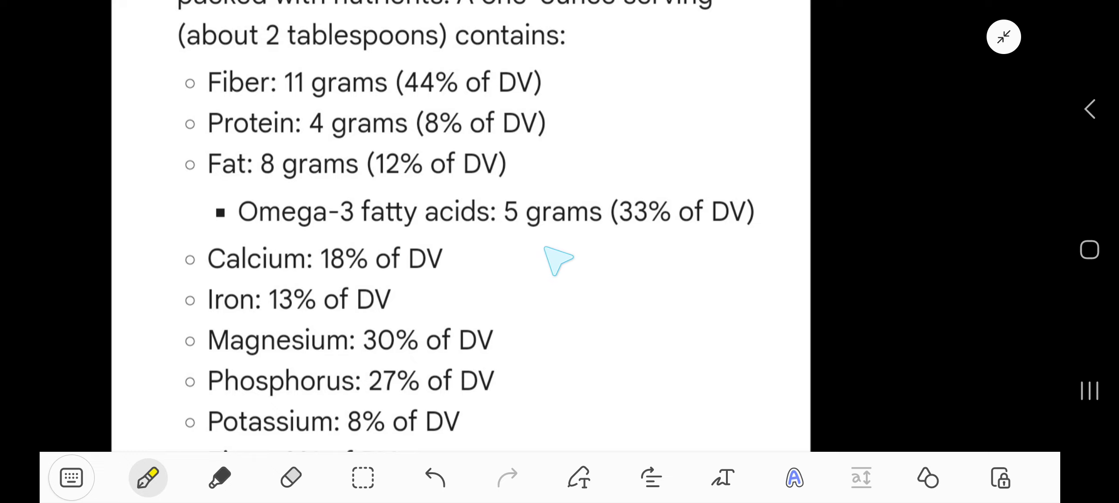
{"action": "mouse_move", "coordinate": [350, 153]}
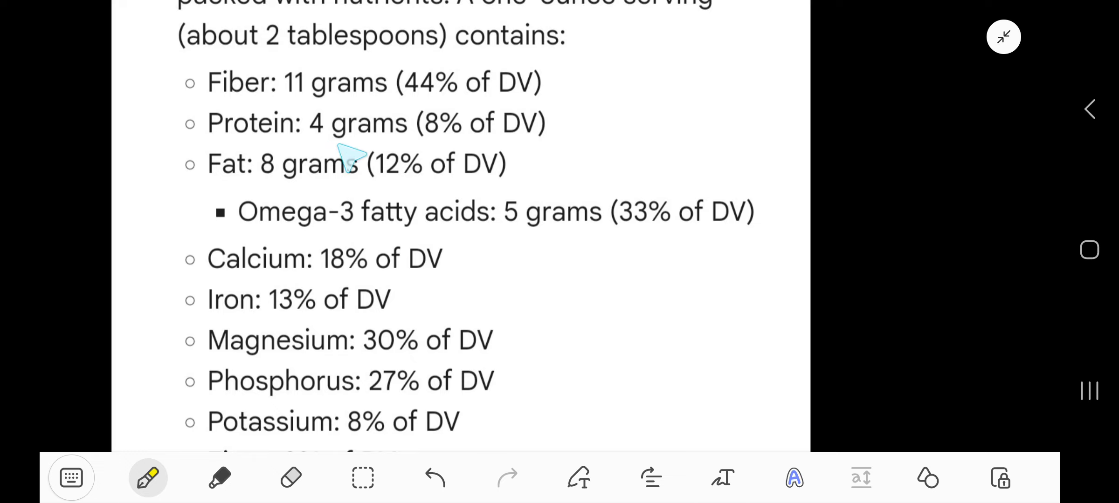
{"action": "mouse_move", "coordinate": [417, 301]}
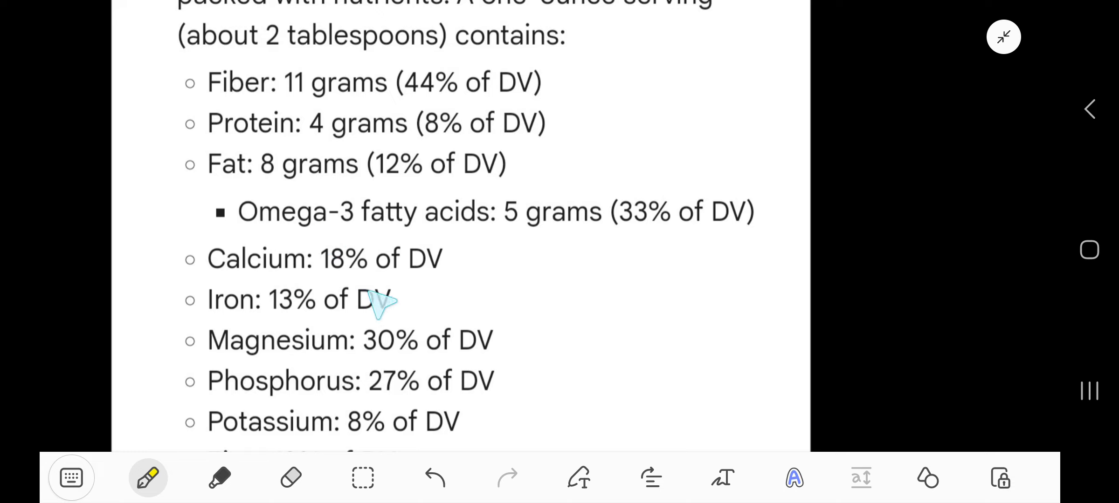
{"action": "mouse_move", "coordinate": [449, 297]}
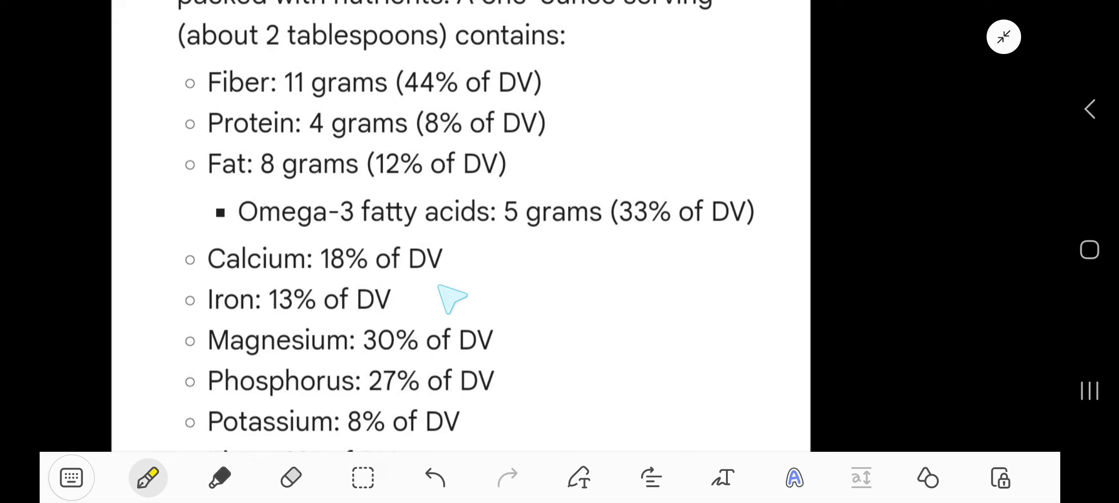
{"action": "mouse_move", "coordinate": [450, 299]}
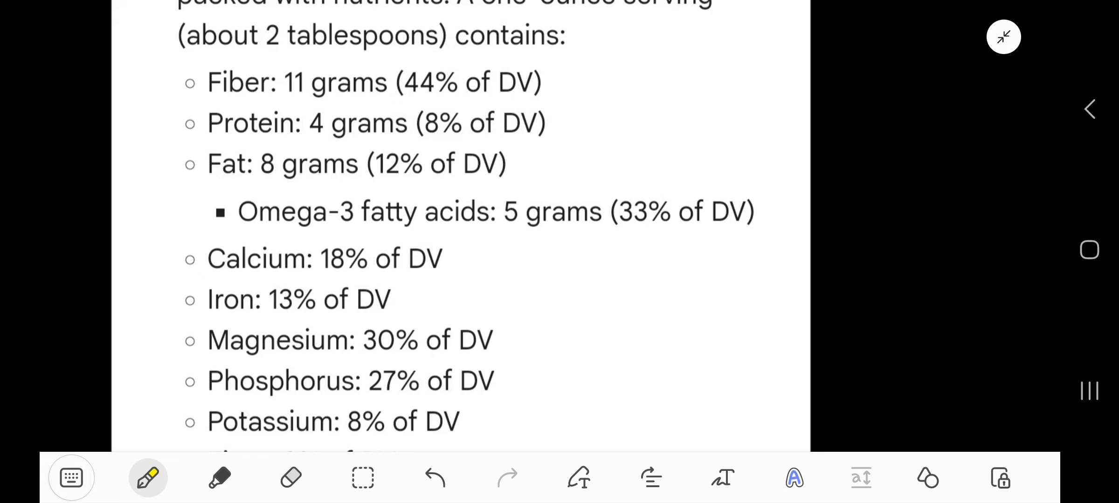
Tick the Vitamins line with a yellow check and circle the 138 calories value.
{"action": "scroll", "scroll_direction": "down", "scroll_amount": 3}
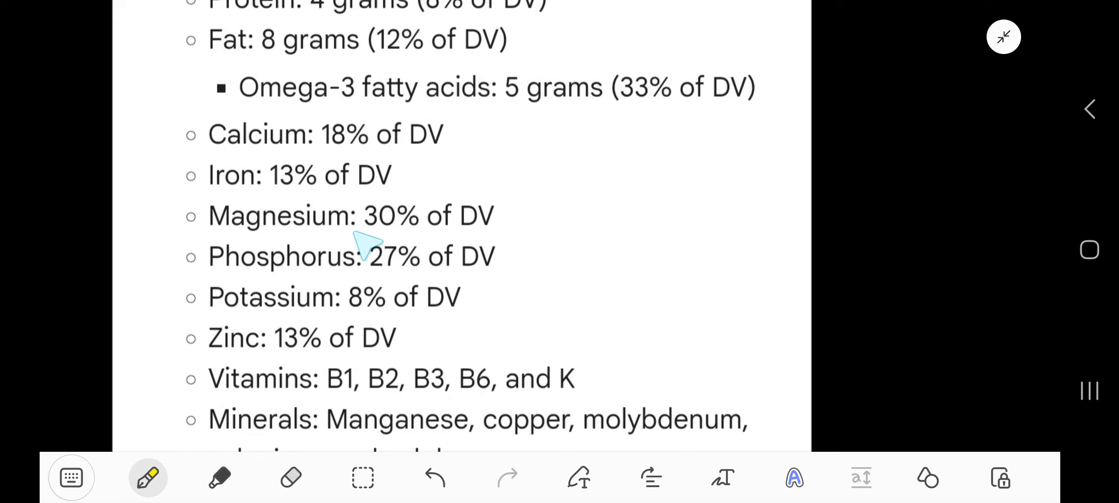
{"action": "mouse_move", "coordinate": [428, 271]}
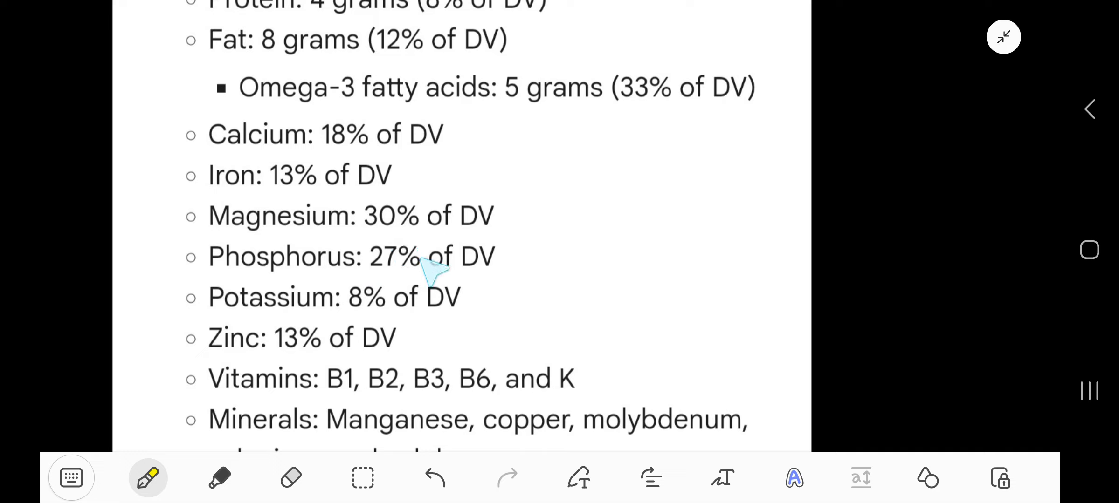
{"action": "mouse_move", "coordinate": [414, 321]}
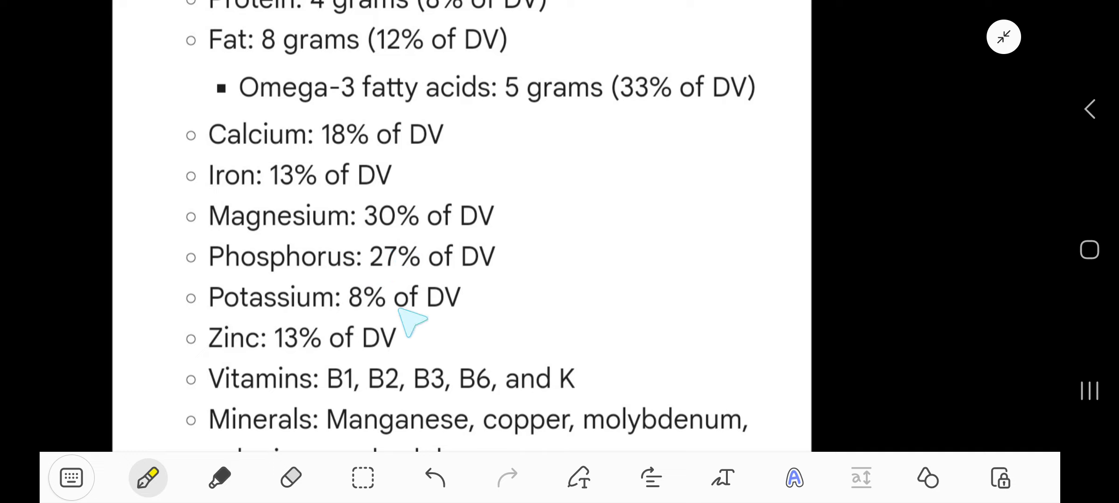
{"action": "mouse_move", "coordinate": [350, 370]}
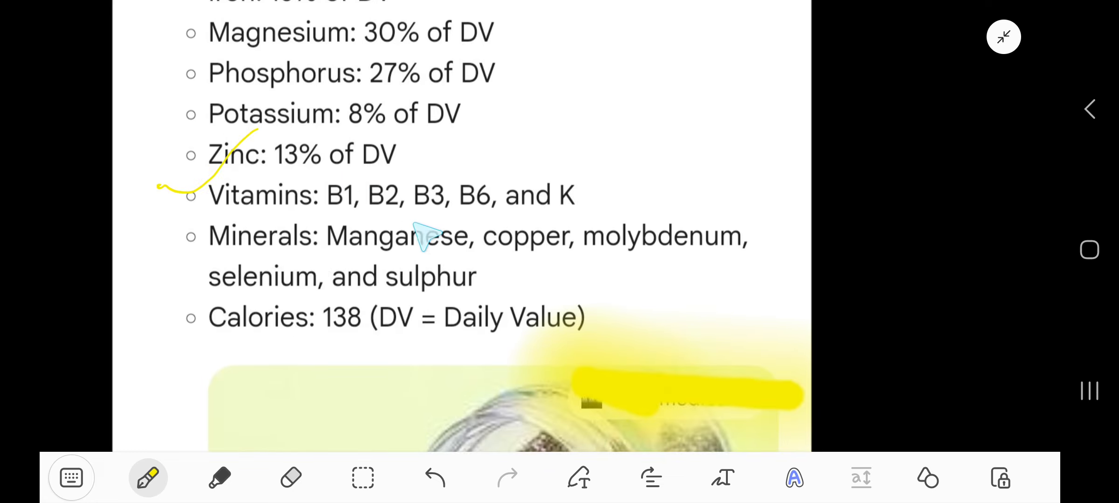
{"action": "left_click_drag", "start_coordinate": [606, 199], "coordinate": [674, 160]}
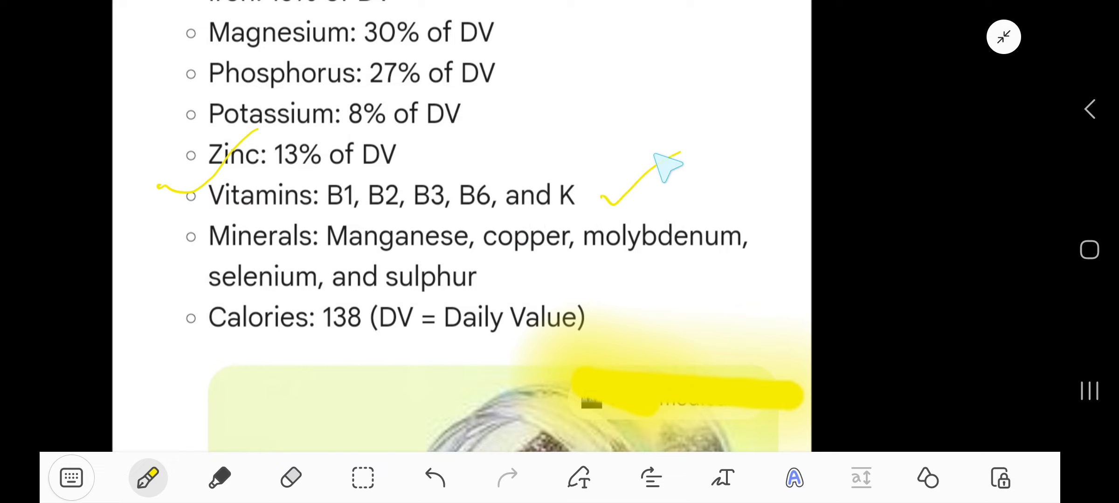
{"action": "mouse_move", "coordinate": [730, 291]}
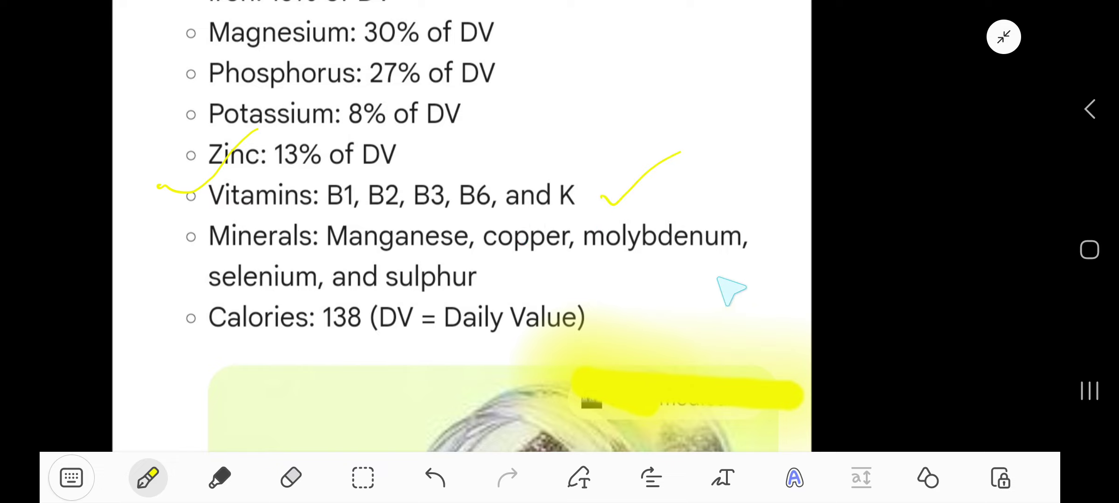
{"action": "mouse_move", "coordinate": [289, 310]}
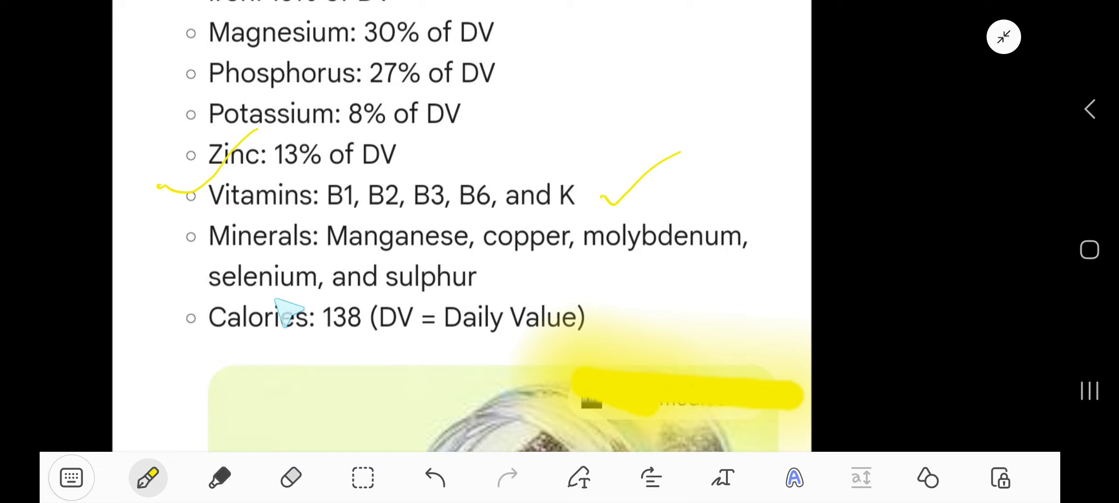
{"action": "mouse_move", "coordinate": [324, 366]}
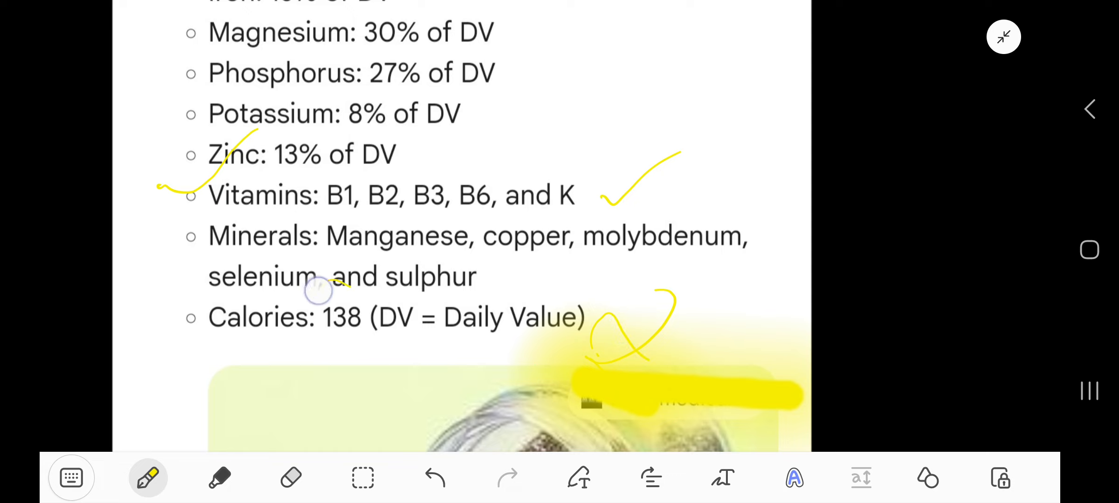
{"action": "left_click_drag", "start_coordinate": [307, 313], "coordinate": [361, 317]}
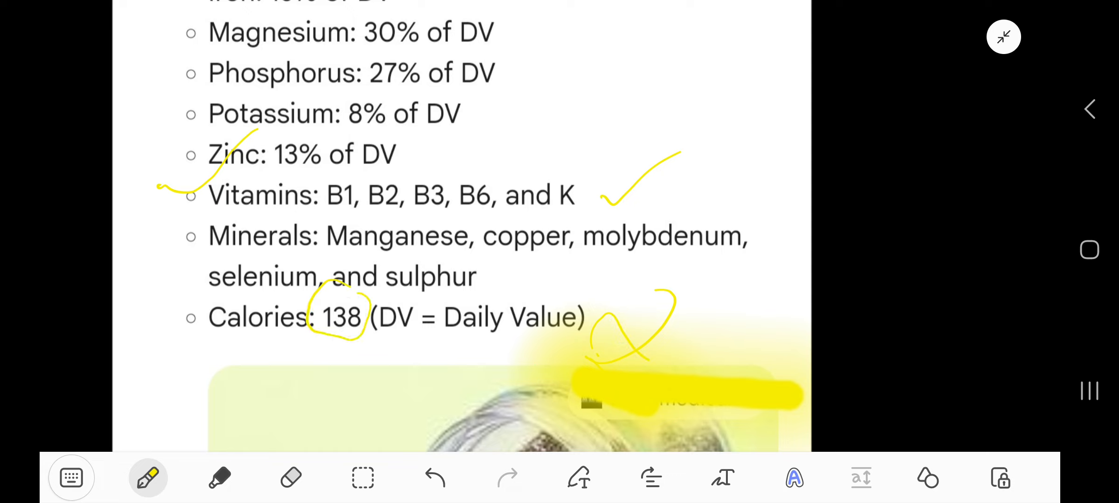
{"action": "scroll", "scroll_direction": "down", "scroll_amount": 3}
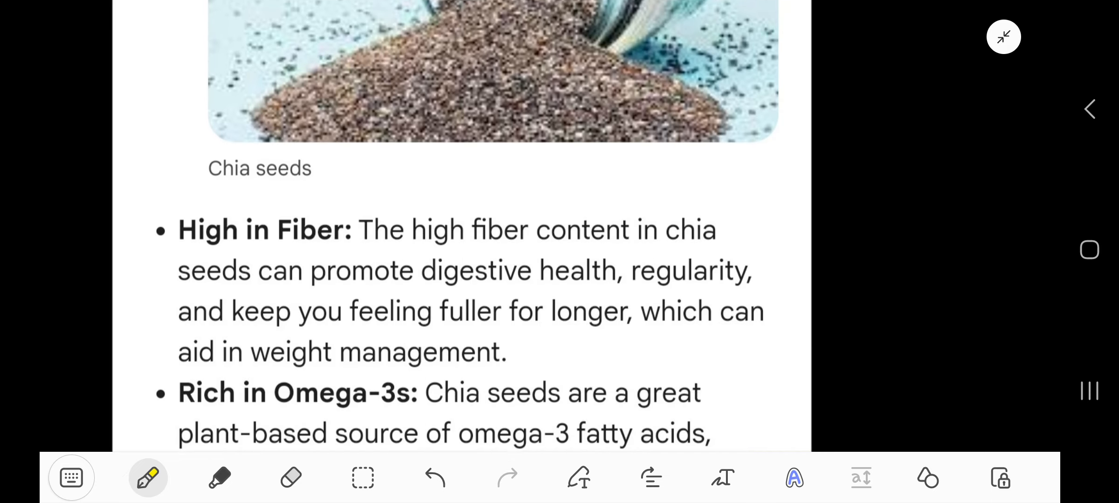
{"action": "scroll", "scroll_direction": "down", "scroll_amount": 3}
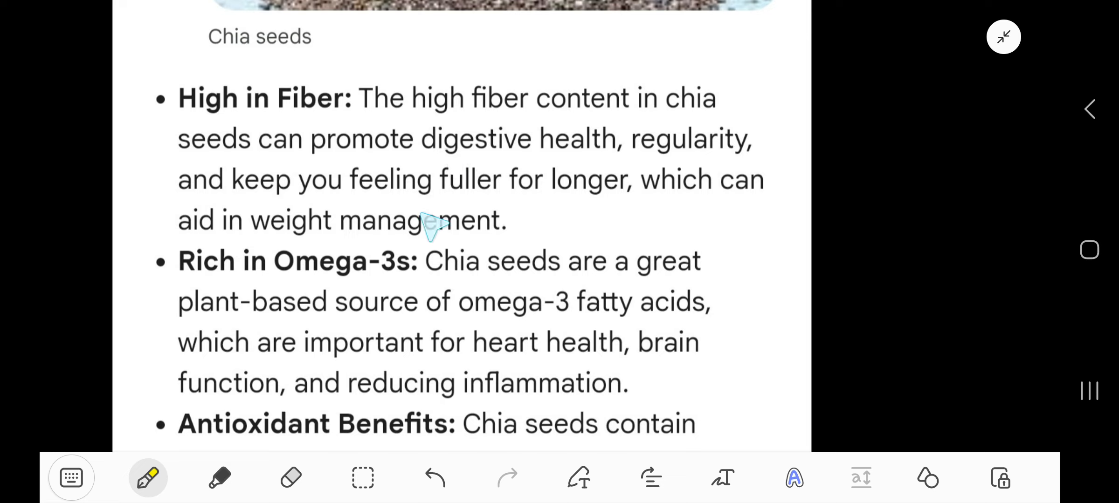
{"action": "mouse_move", "coordinate": [674, 203]}
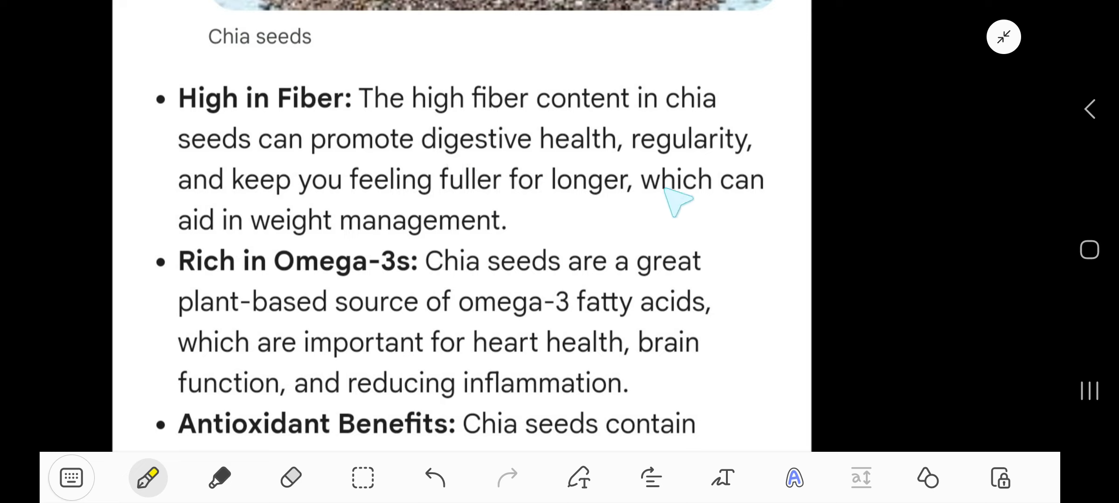
{"action": "mouse_move", "coordinate": [508, 241]}
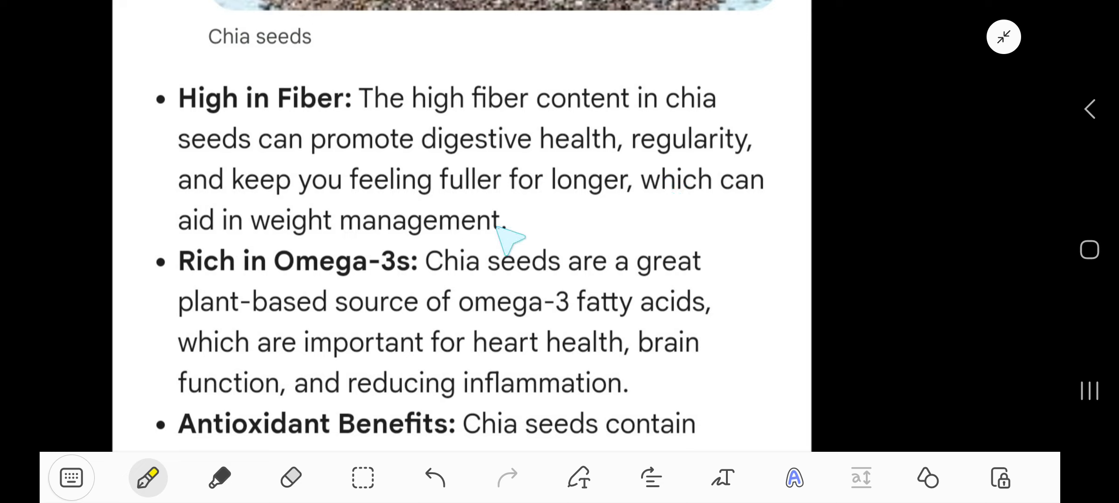
{"action": "mouse_move", "coordinate": [438, 308]}
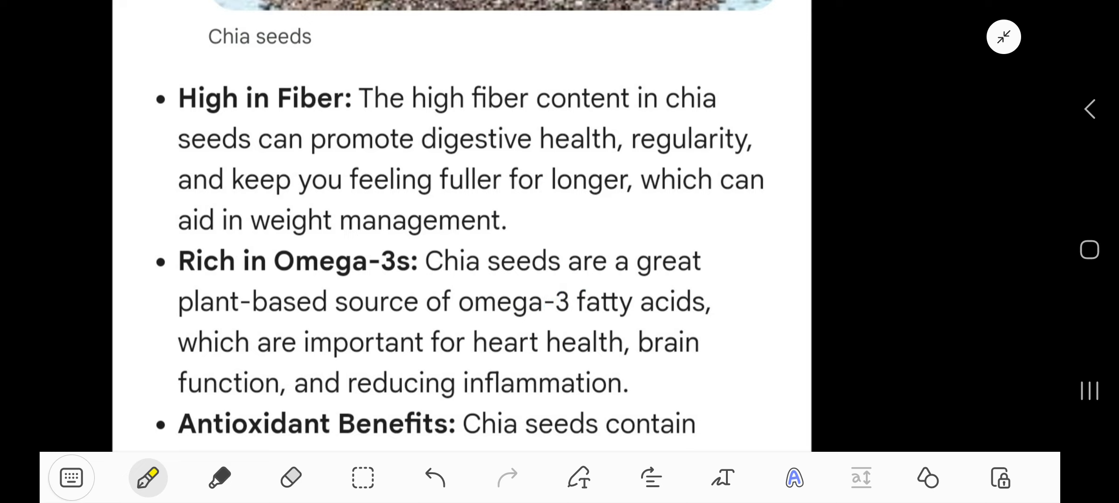
{"action": "scroll", "scroll_direction": "down", "scroll_amount": 3}
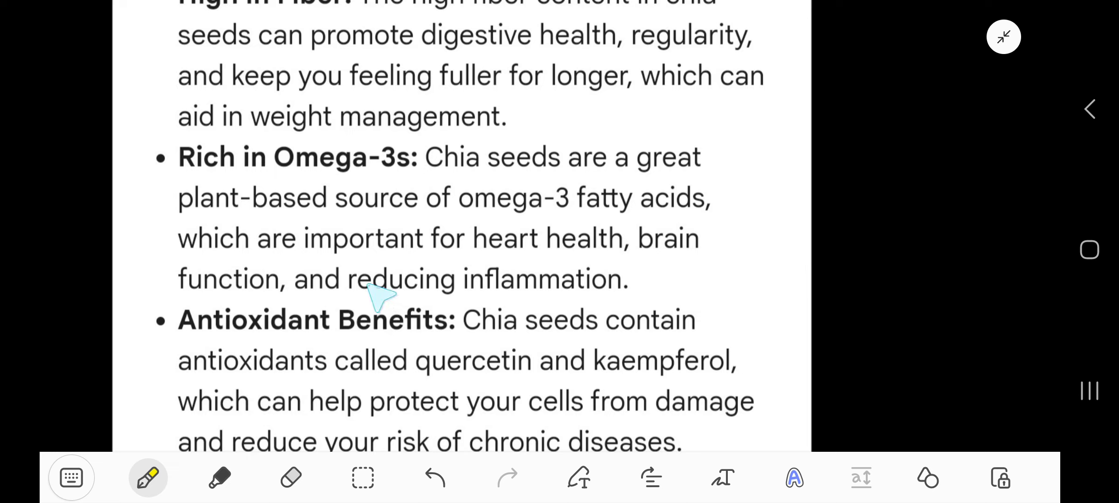
{"action": "mouse_move", "coordinate": [690, 278]}
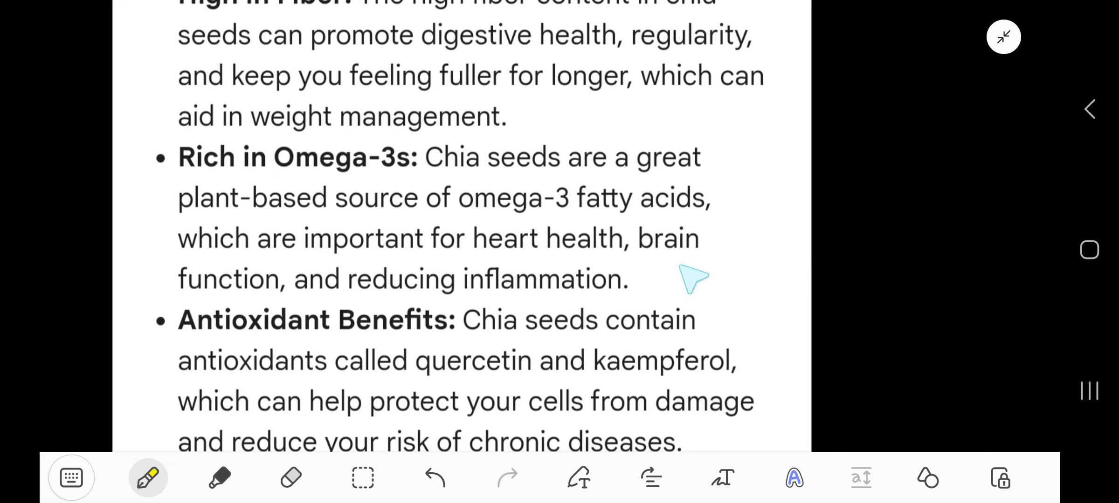
{"action": "mouse_move", "coordinate": [492, 324]}
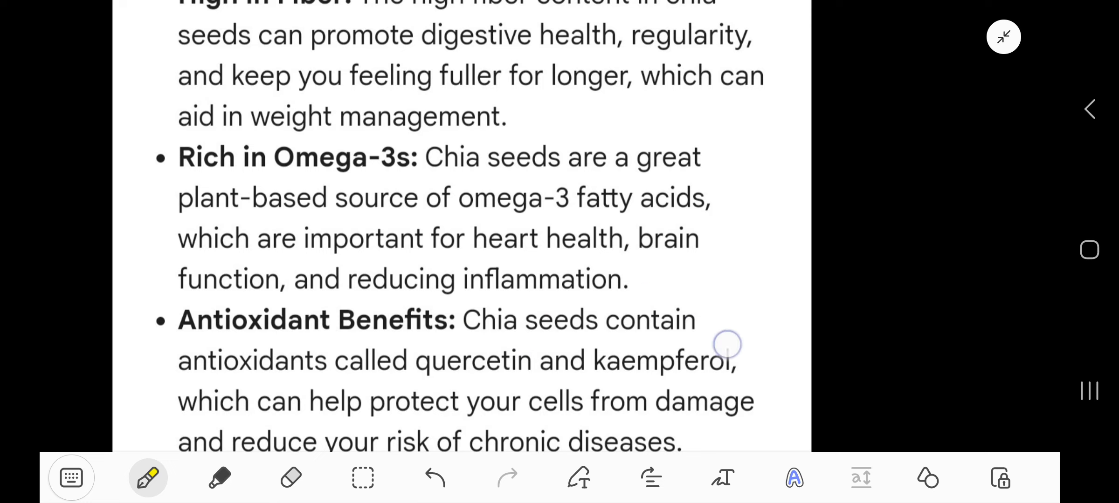
{"action": "scroll", "scroll_direction": "down", "scroll_amount": 3}
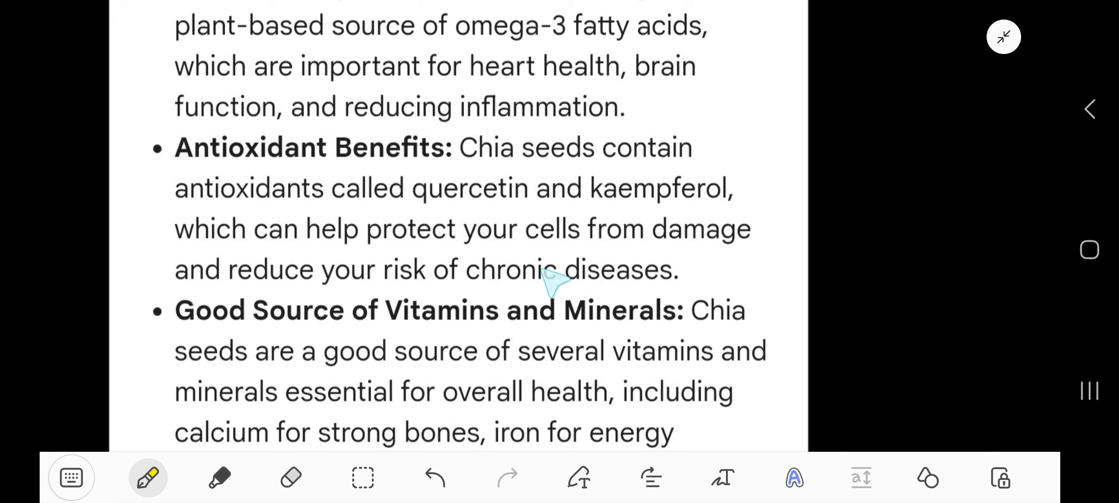
{"action": "mouse_move", "coordinate": [710, 235]}
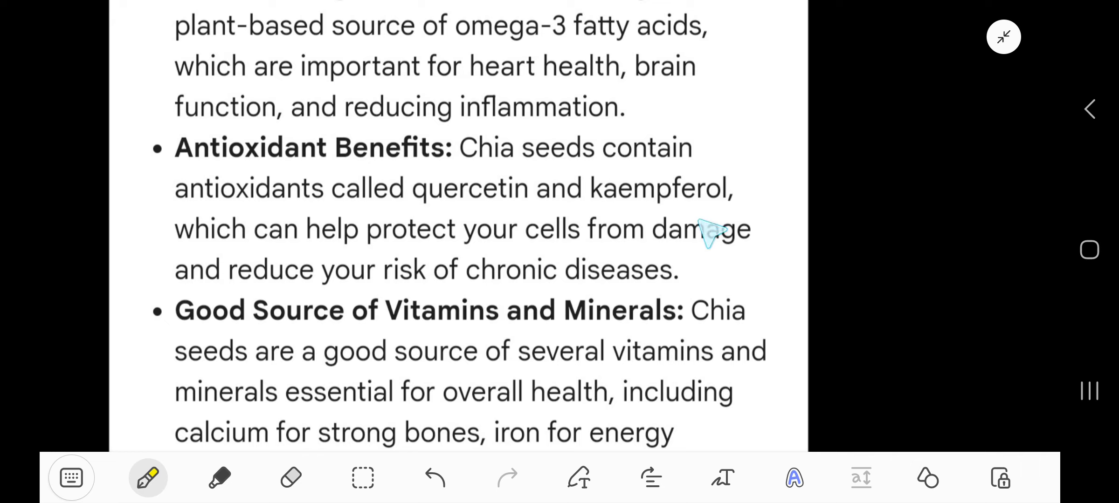
{"action": "mouse_move", "coordinate": [742, 258]}
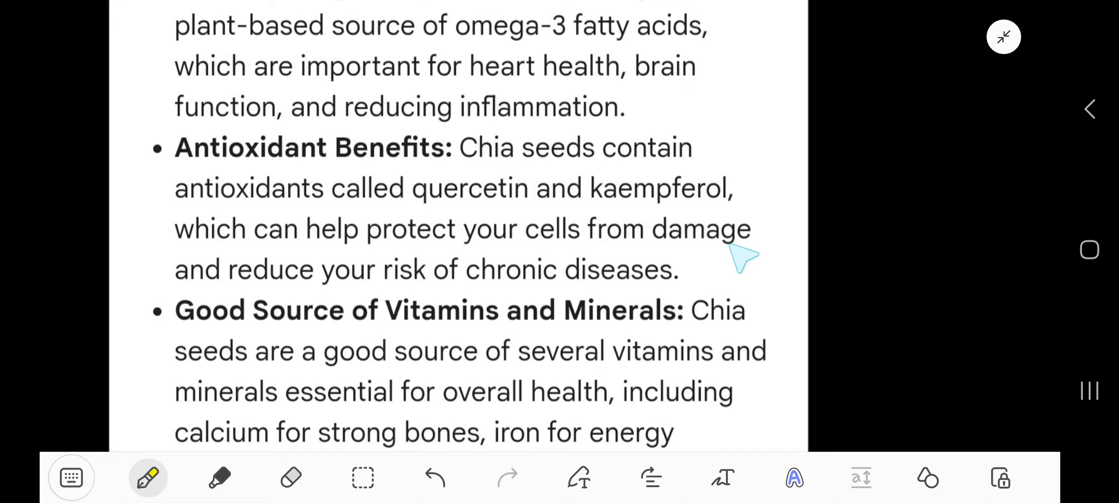
{"action": "mouse_move", "coordinate": [735, 276]}
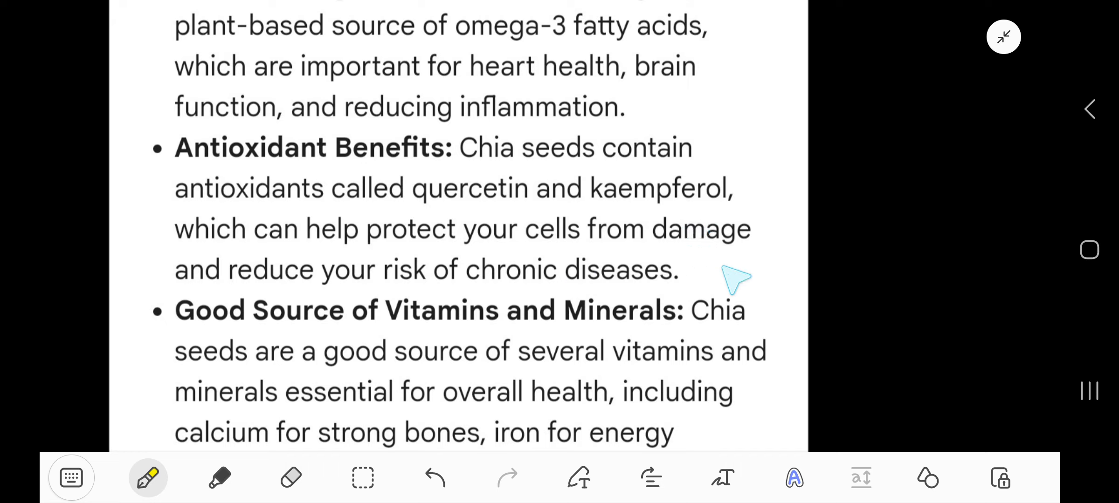
{"action": "mouse_move", "coordinate": [567, 324]}
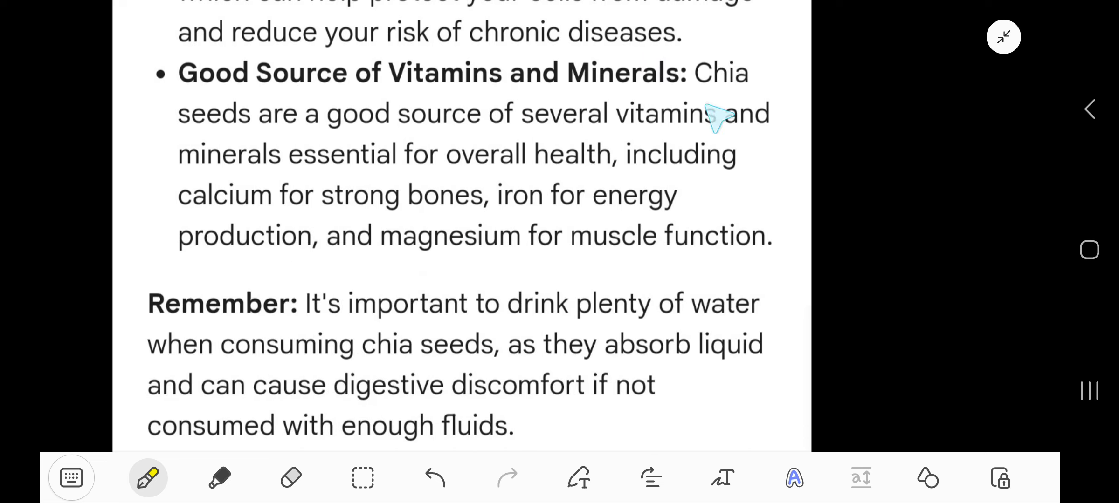
{"action": "mouse_move", "coordinate": [642, 165]}
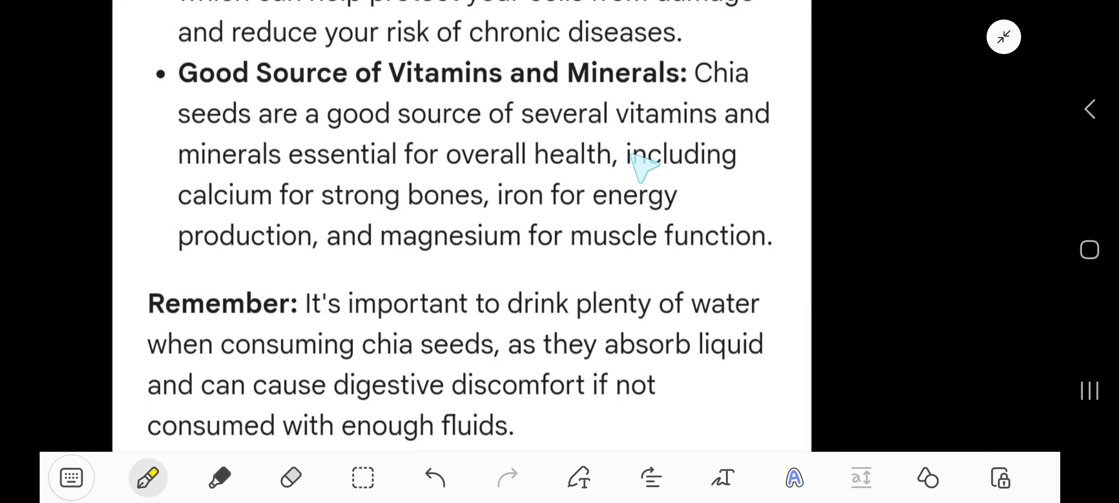
{"action": "mouse_move", "coordinate": [649, 171]}
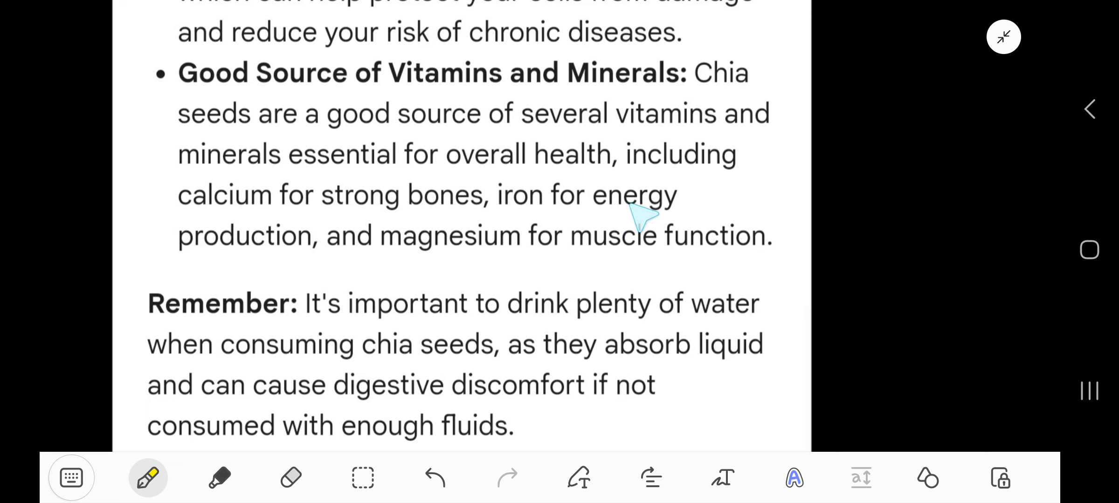
{"action": "mouse_move", "coordinate": [557, 270]}
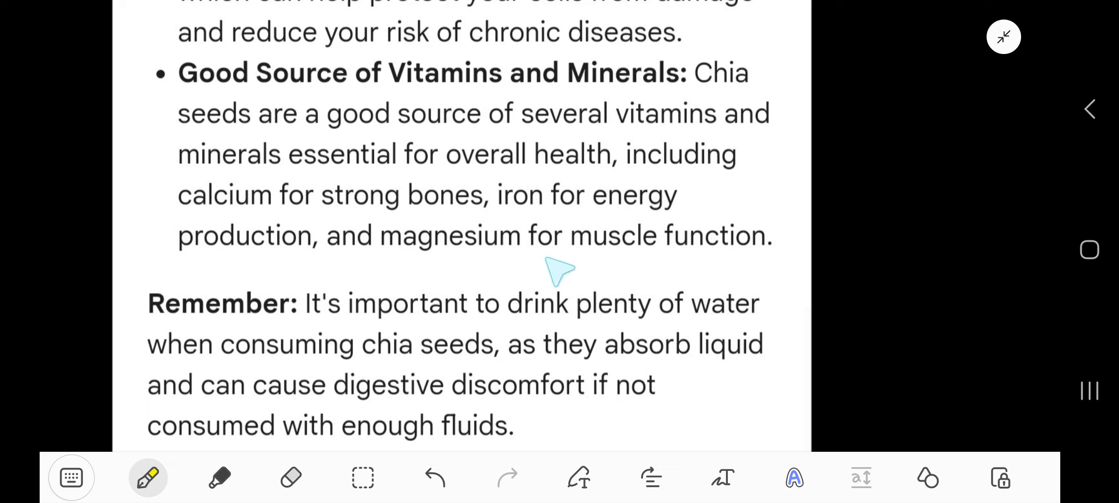
{"action": "mouse_move", "coordinate": [503, 313]}
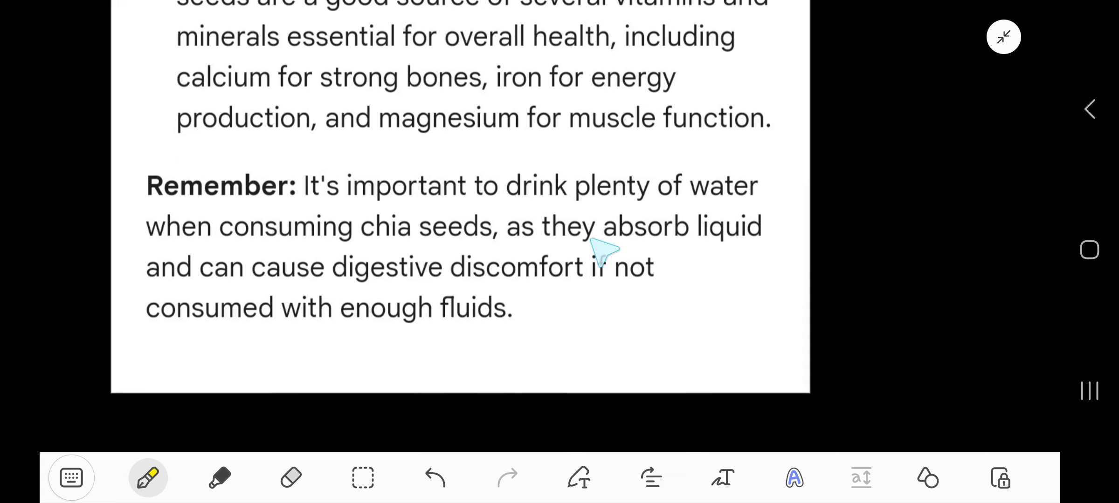
{"action": "mouse_move", "coordinate": [760, 257]}
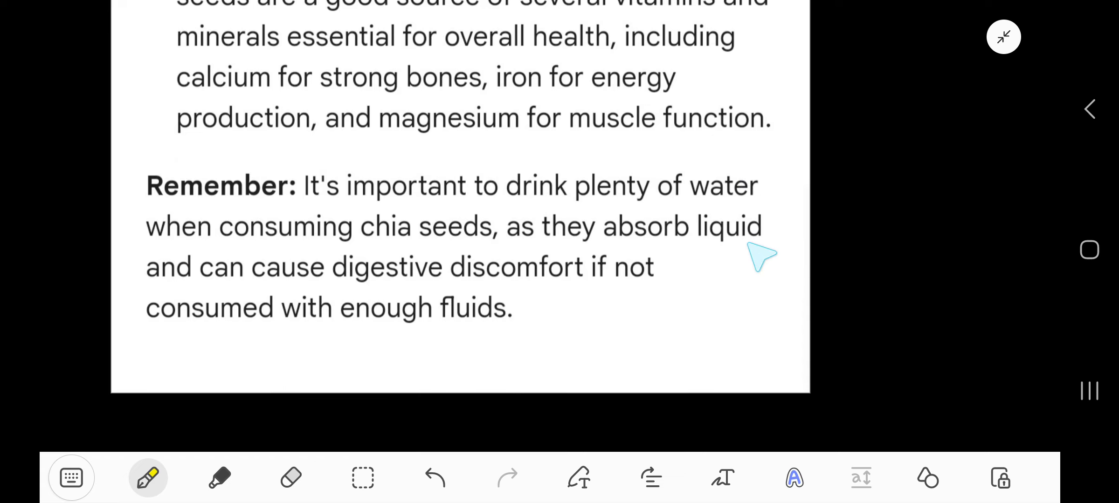
{"action": "mouse_move", "coordinate": [552, 320]}
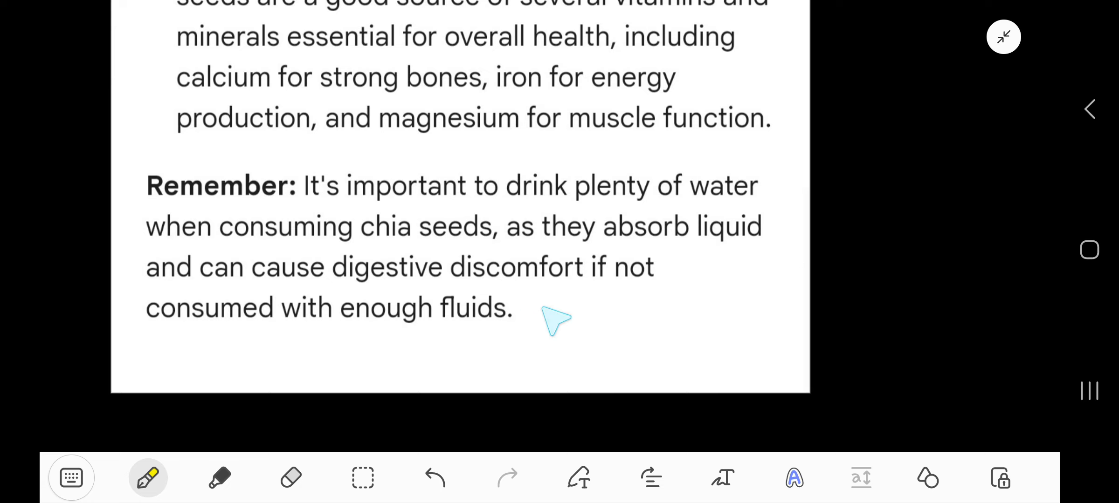
{"action": "mouse_move", "coordinate": [731, 275]}
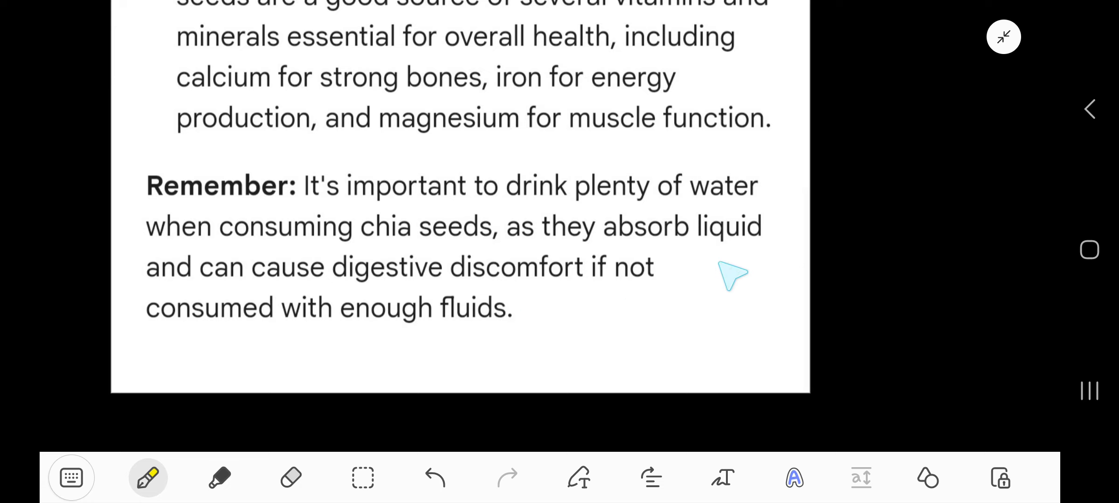
{"action": "mouse_move", "coordinate": [578, 324]}
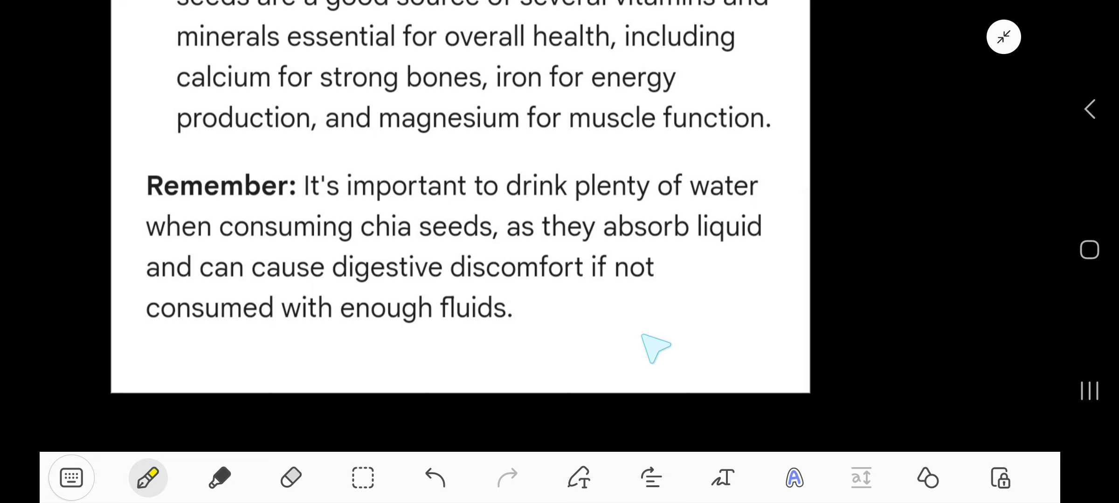
{"action": "mouse_move", "coordinate": [553, 385]}
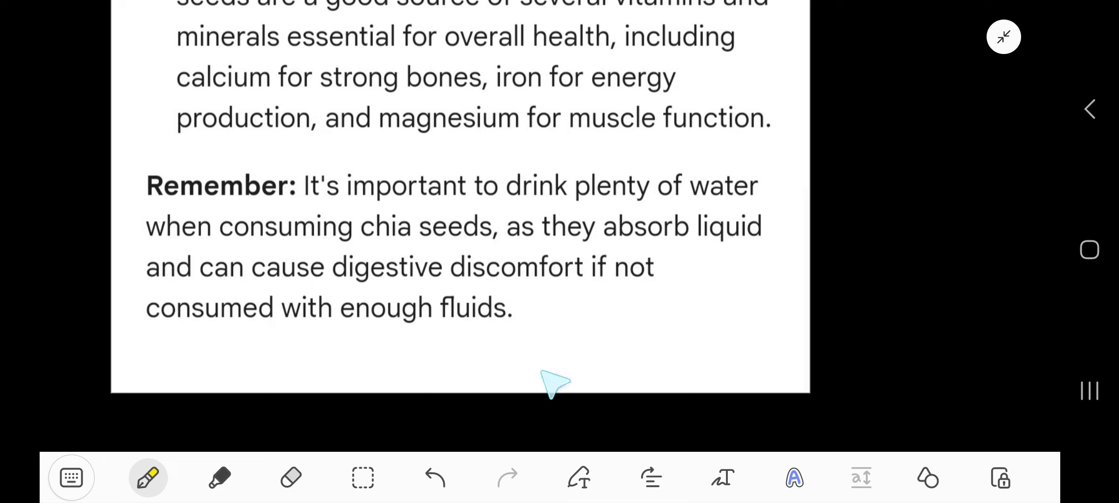